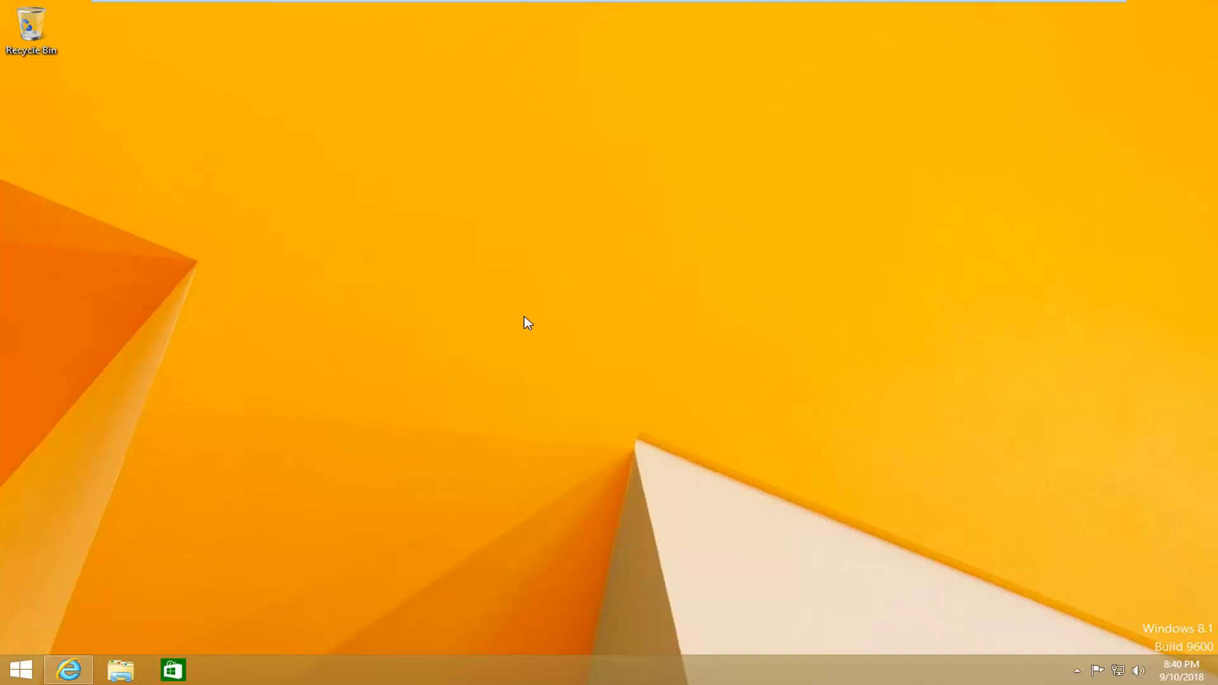
# Launch Internet Explorer and search Google for 'google chrome'.
pyautogui.click(69, 669)
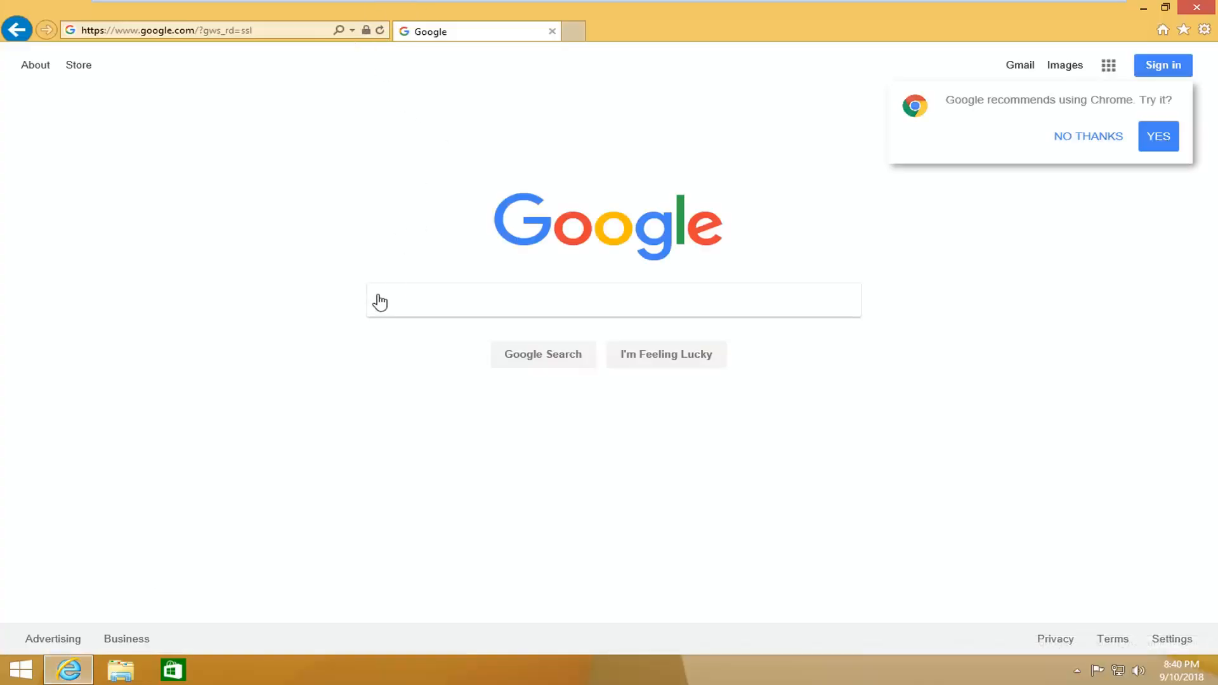
pyautogui.write('chrome')
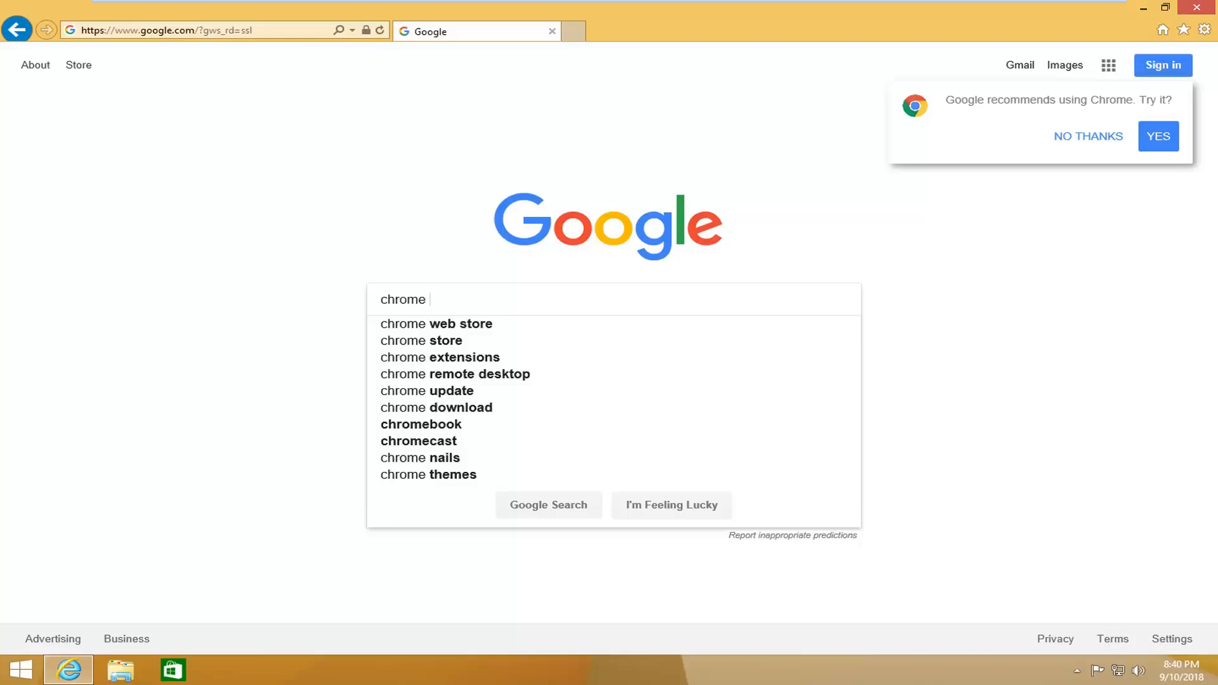
pyautogui.moveTo(403, 255)
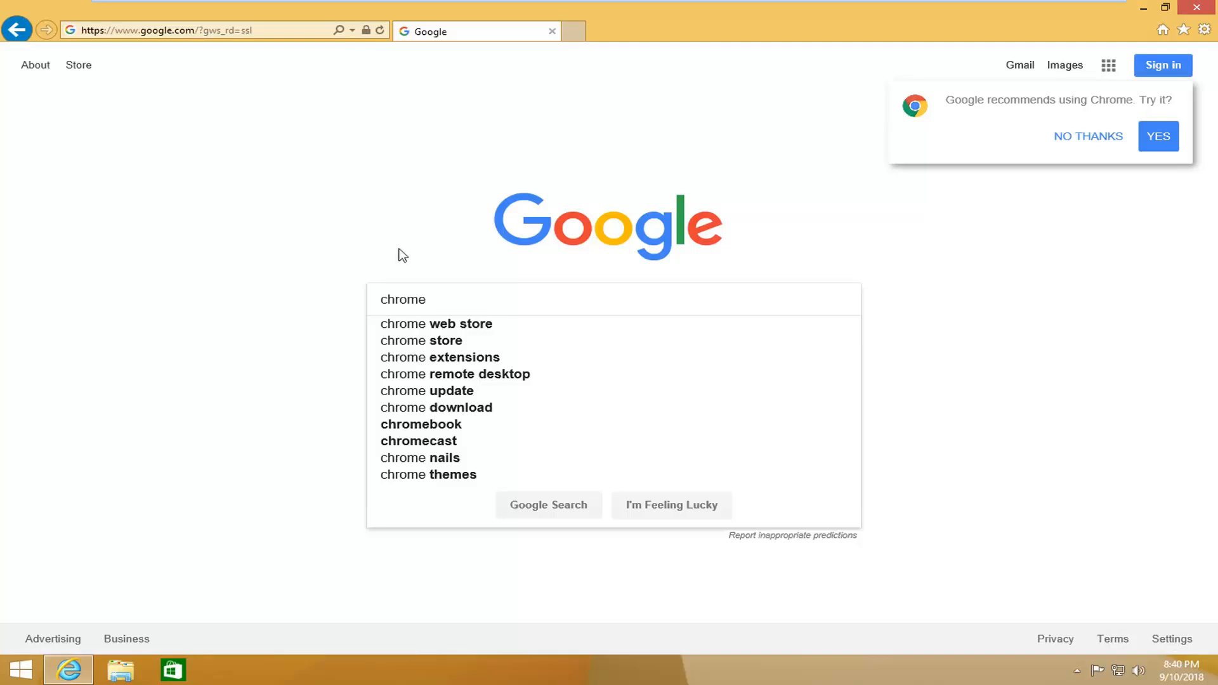
pyautogui.write('google')
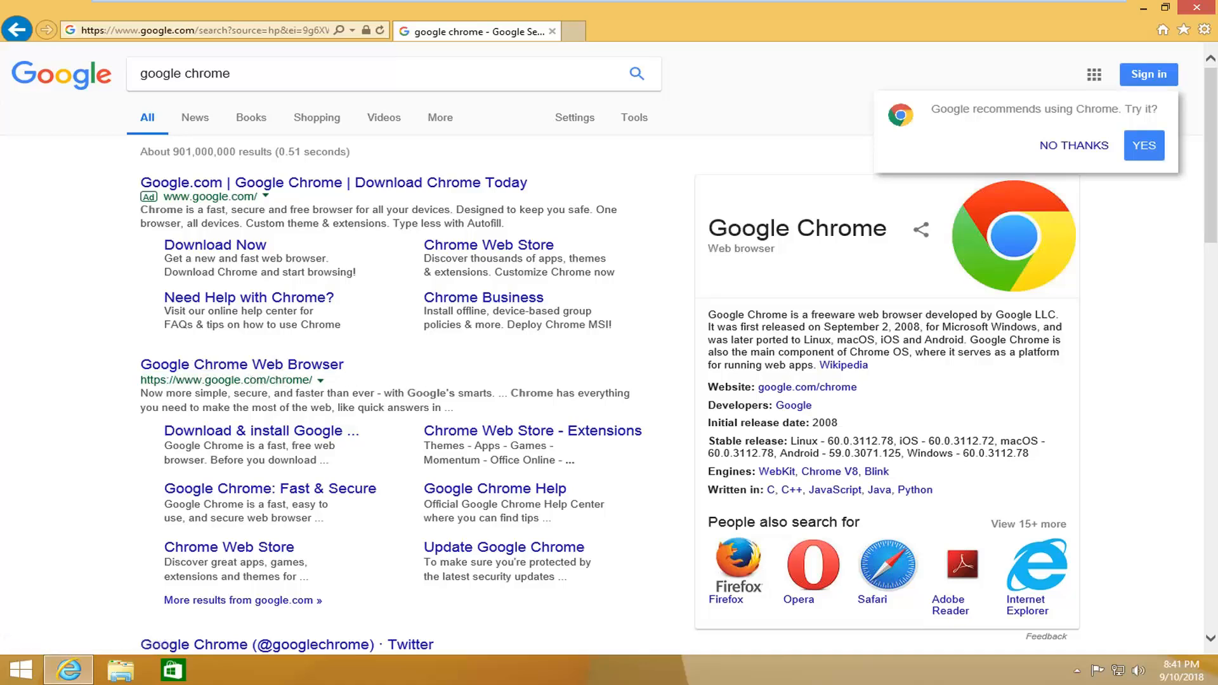
# Follow the Google Chrome Web Browser result and start the Download Chrome for Windows flow.
pyautogui.click(241, 364)
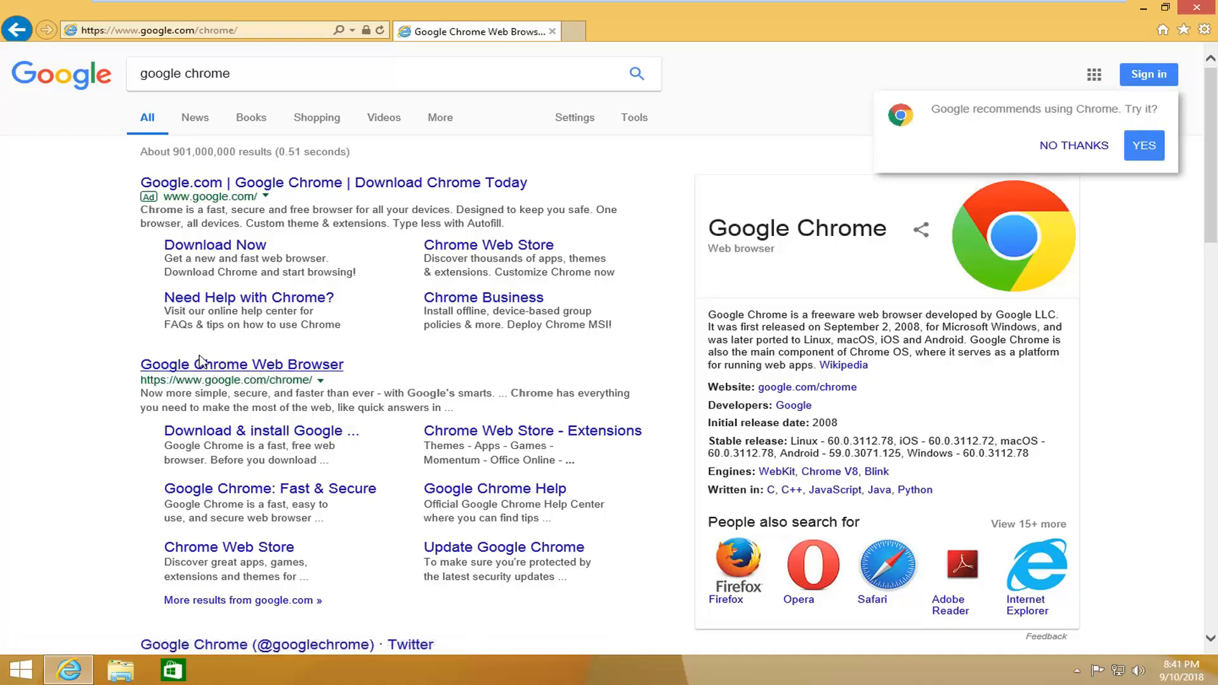
pyautogui.click(241, 364)
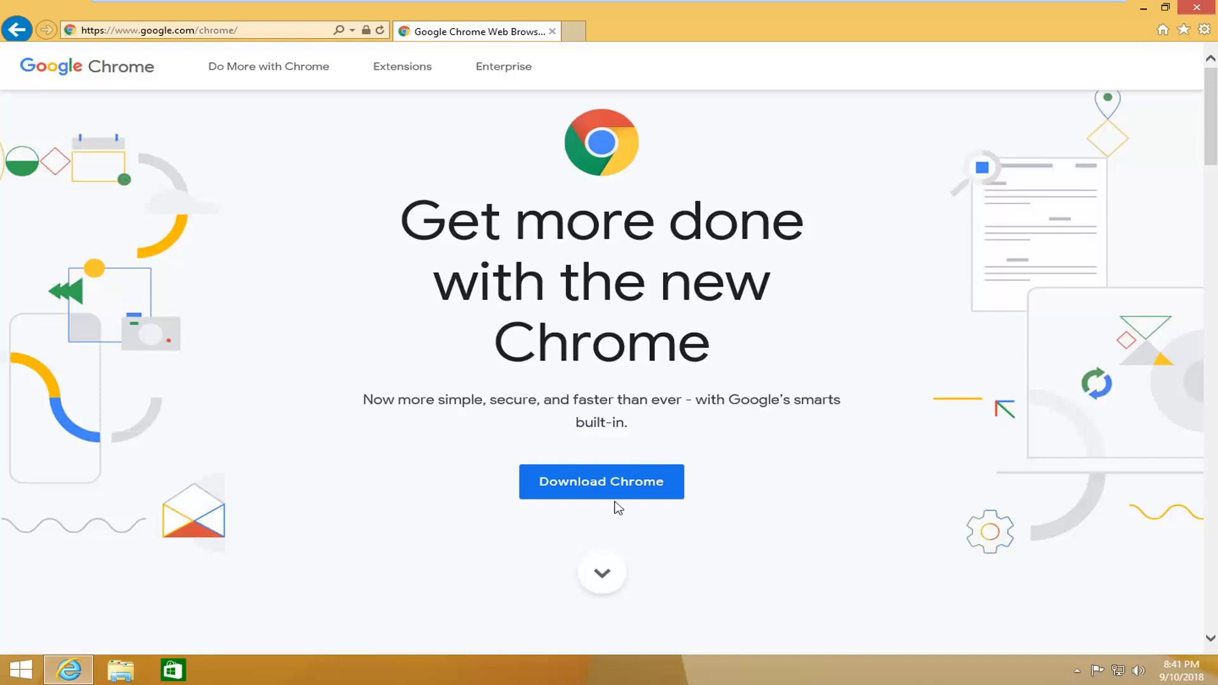
pyautogui.click(600, 481)
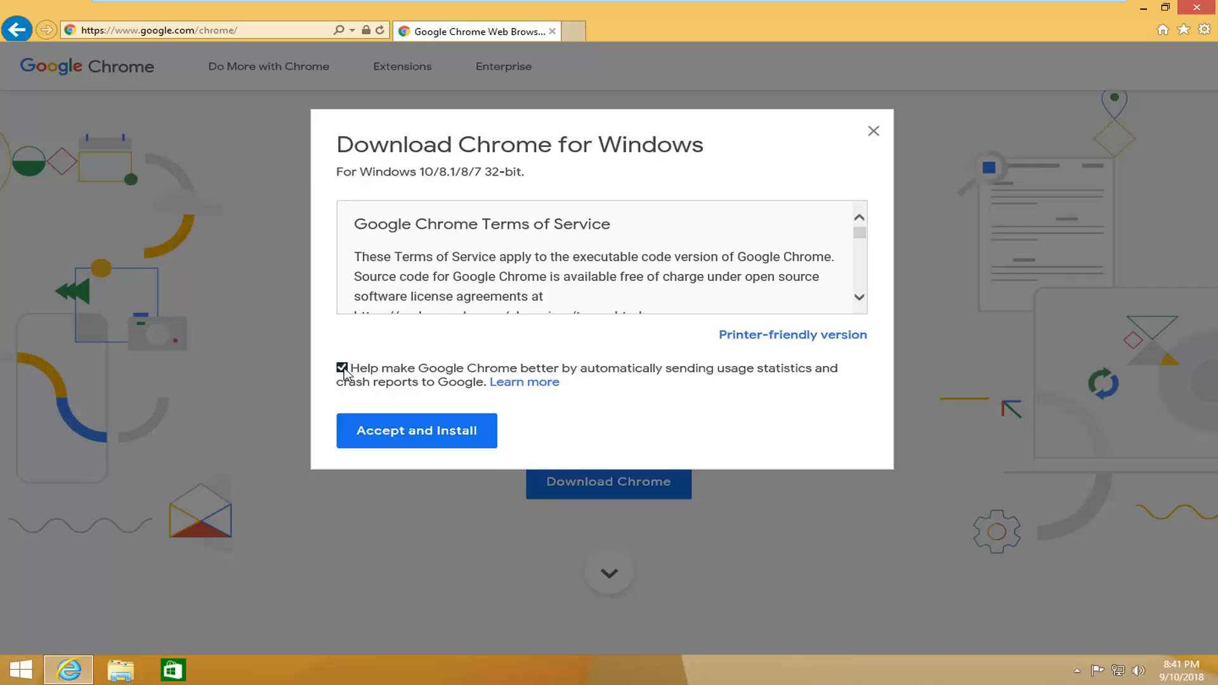
# Opt out of sending usage statistics and accept the terms with Accept and Install.
pyautogui.click(341, 368)
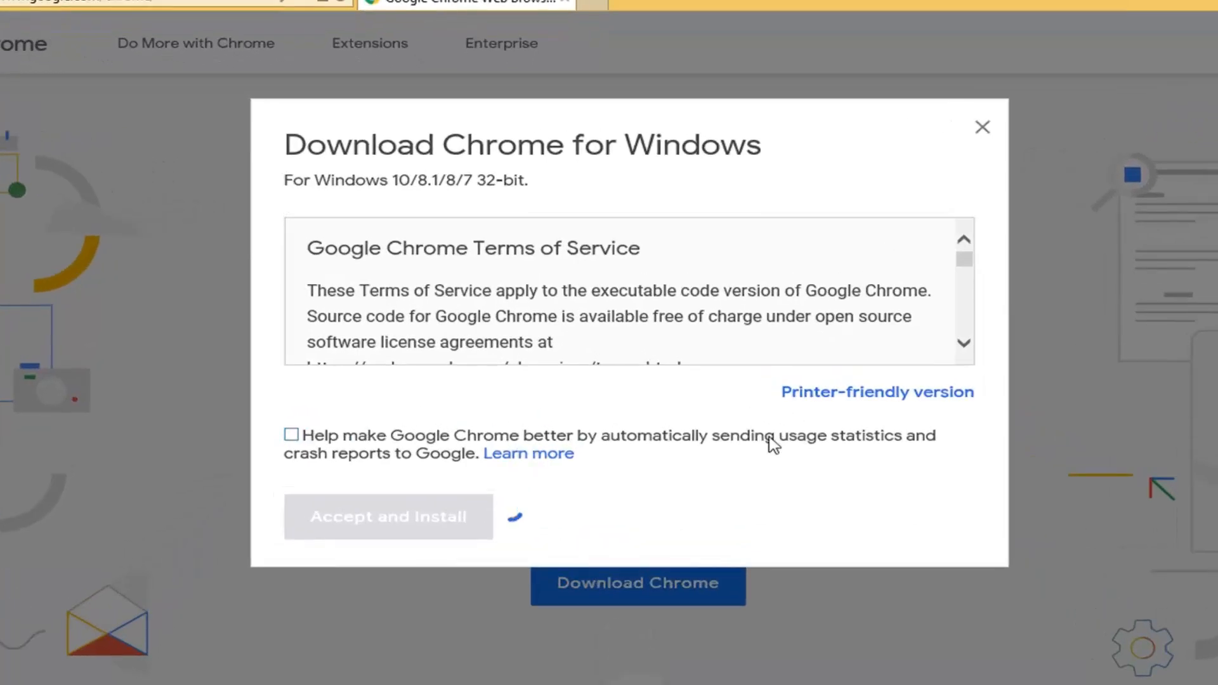
pyautogui.moveTo(291, 435)
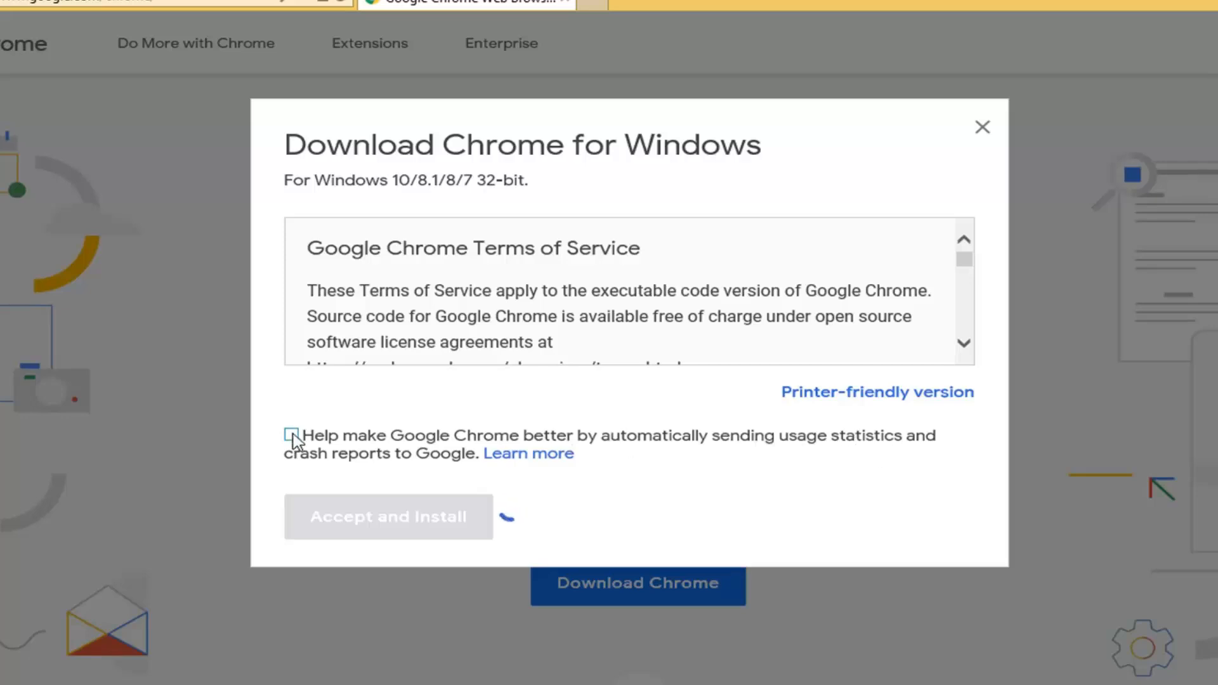
pyautogui.click(388, 517)
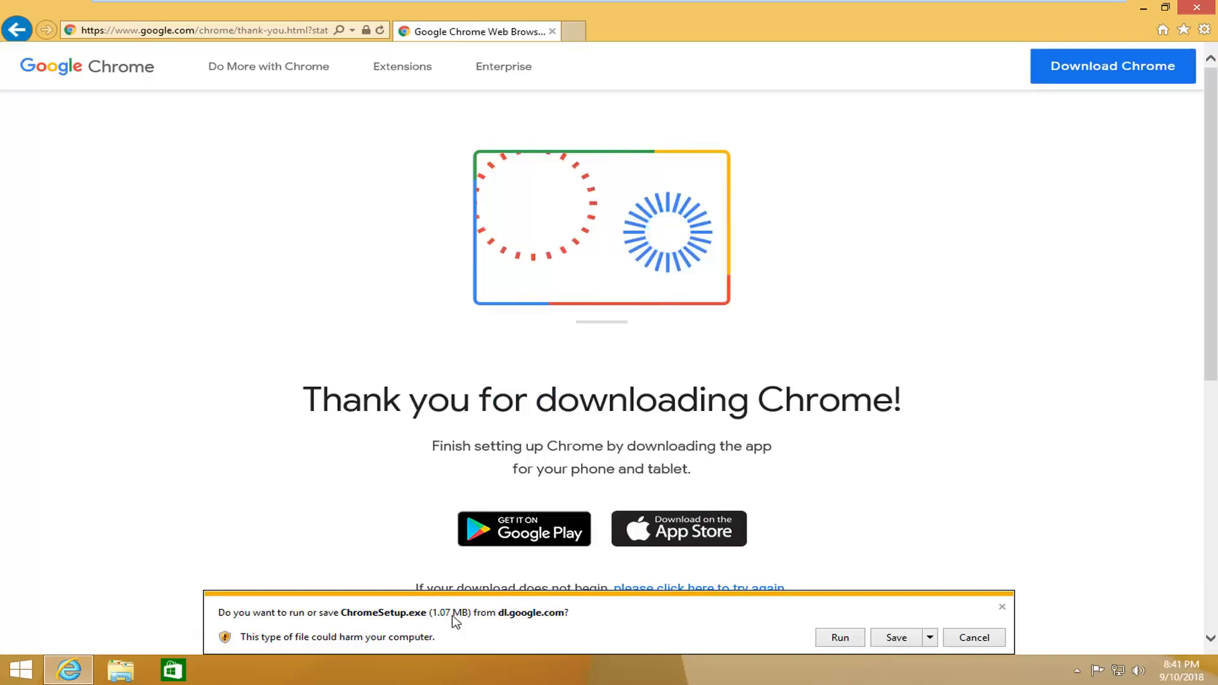
# Run ChromeSetup.exe from the download bar and let the security scan complete.
pyautogui.click(895, 637)
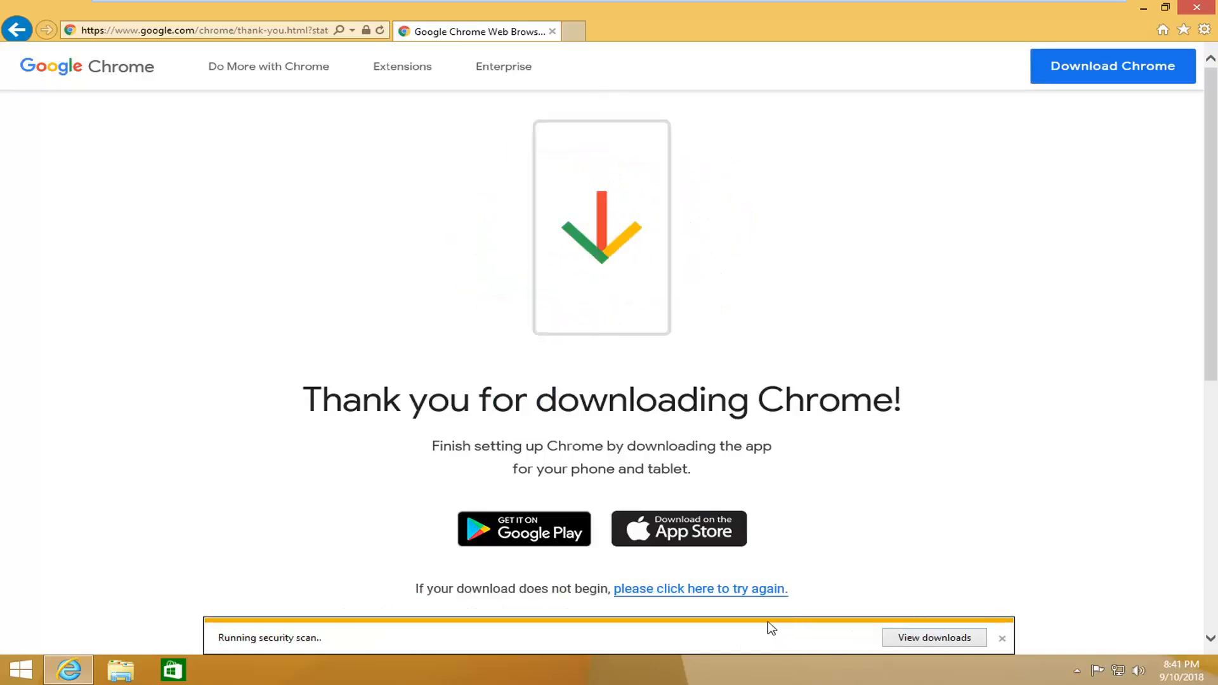
pyautogui.click(1195, 7)
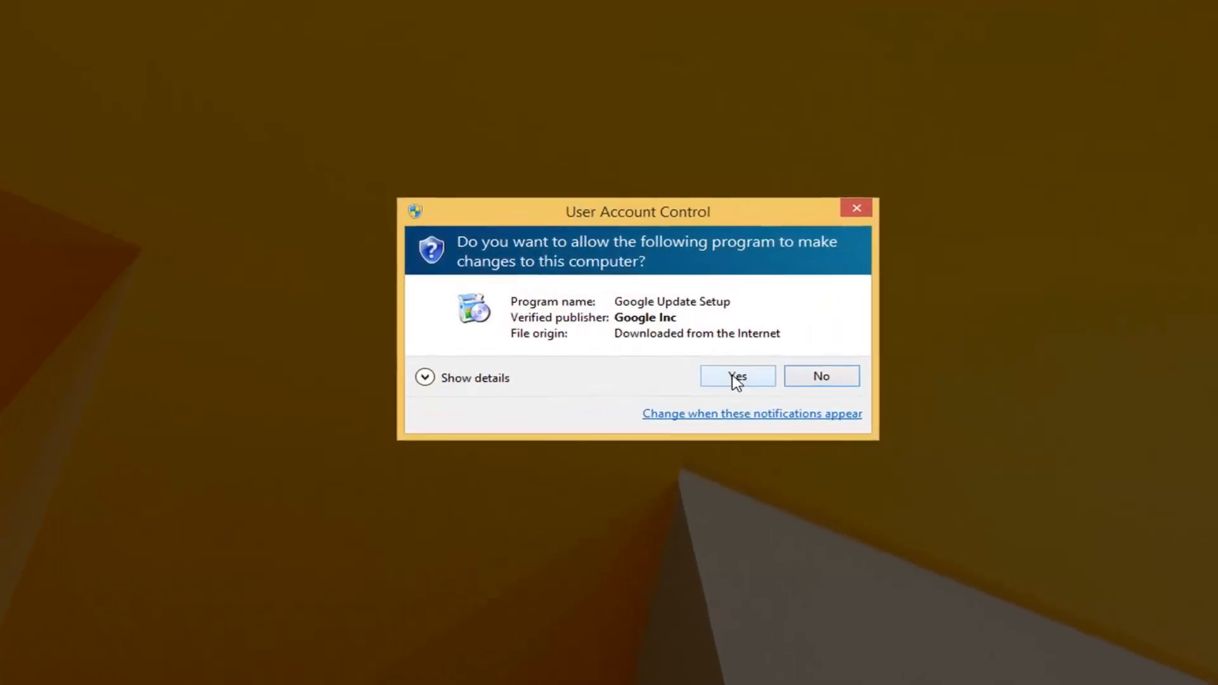
pyautogui.click(736, 376)
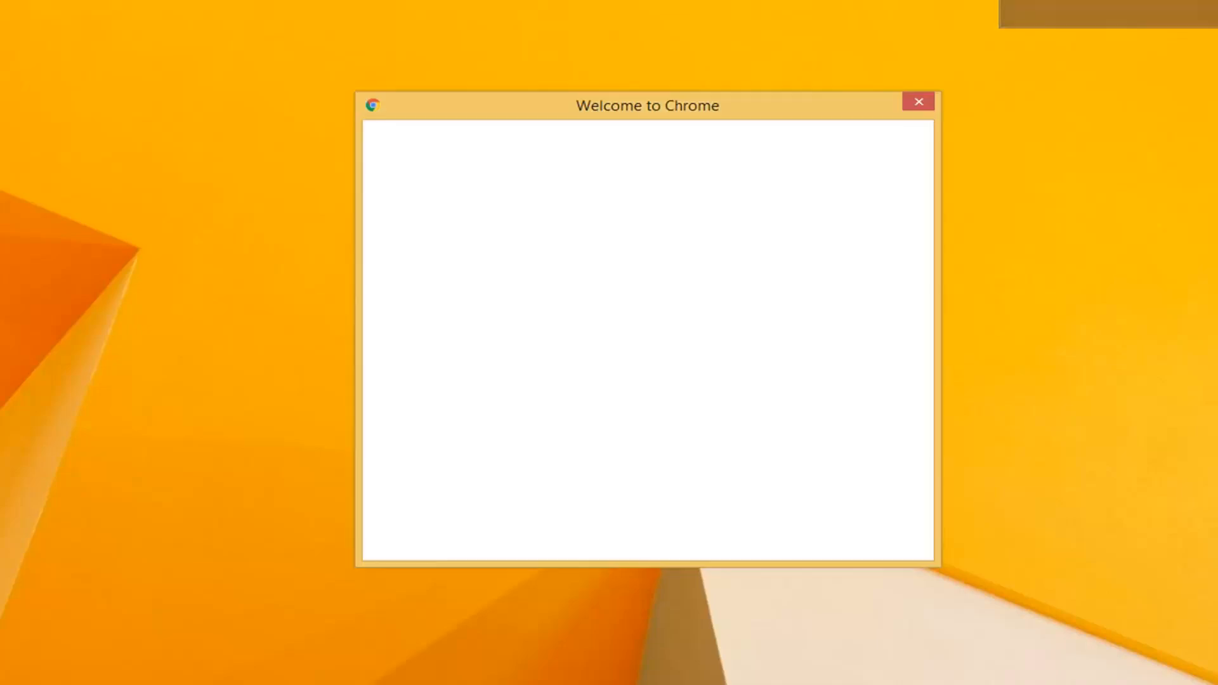
pyautogui.moveTo(618, 113)
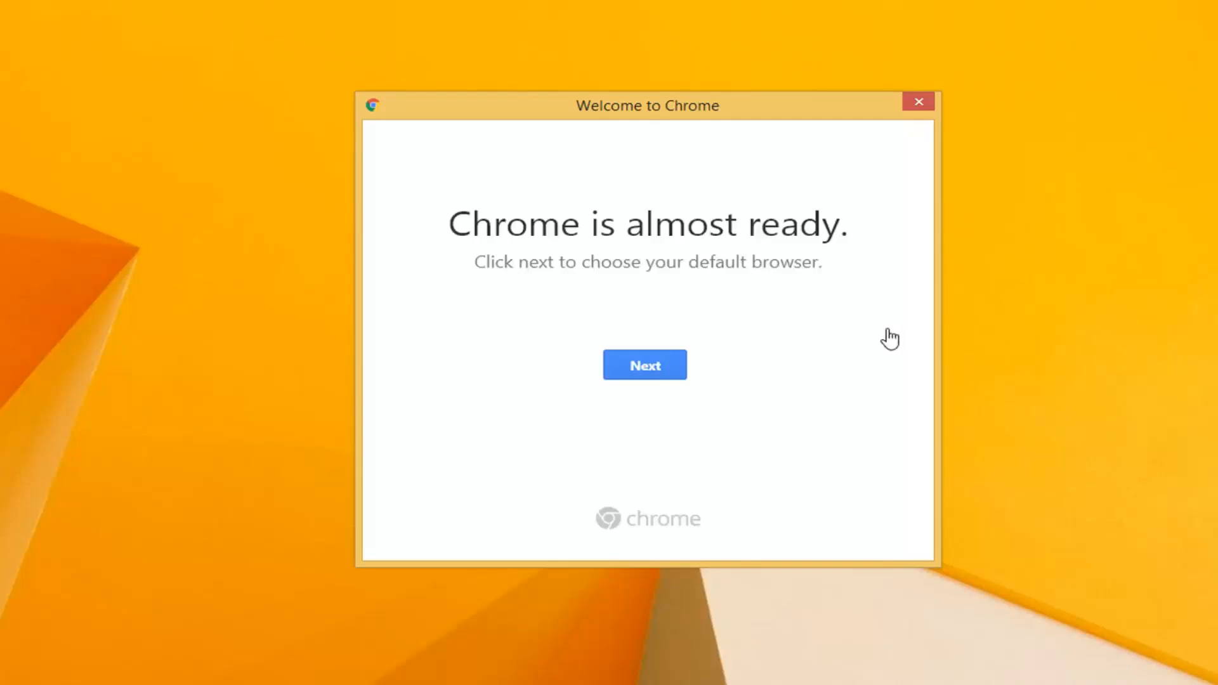
pyautogui.moveTo(525, 226)
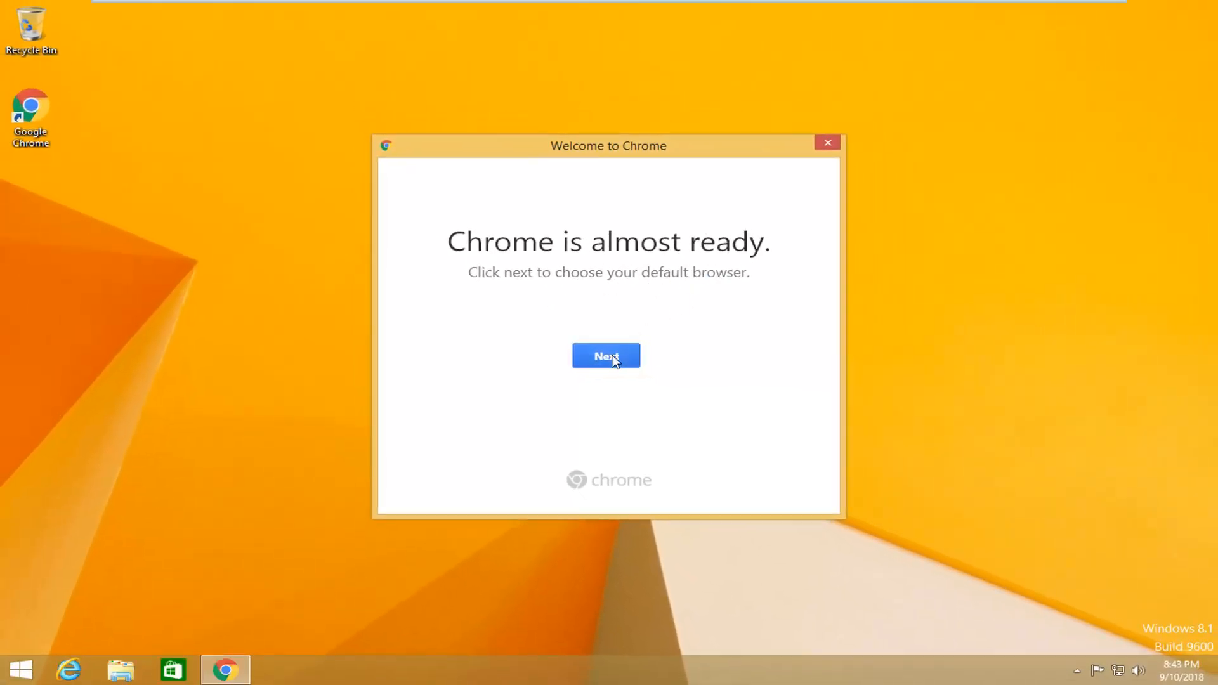
pyautogui.moveTo(607, 355)
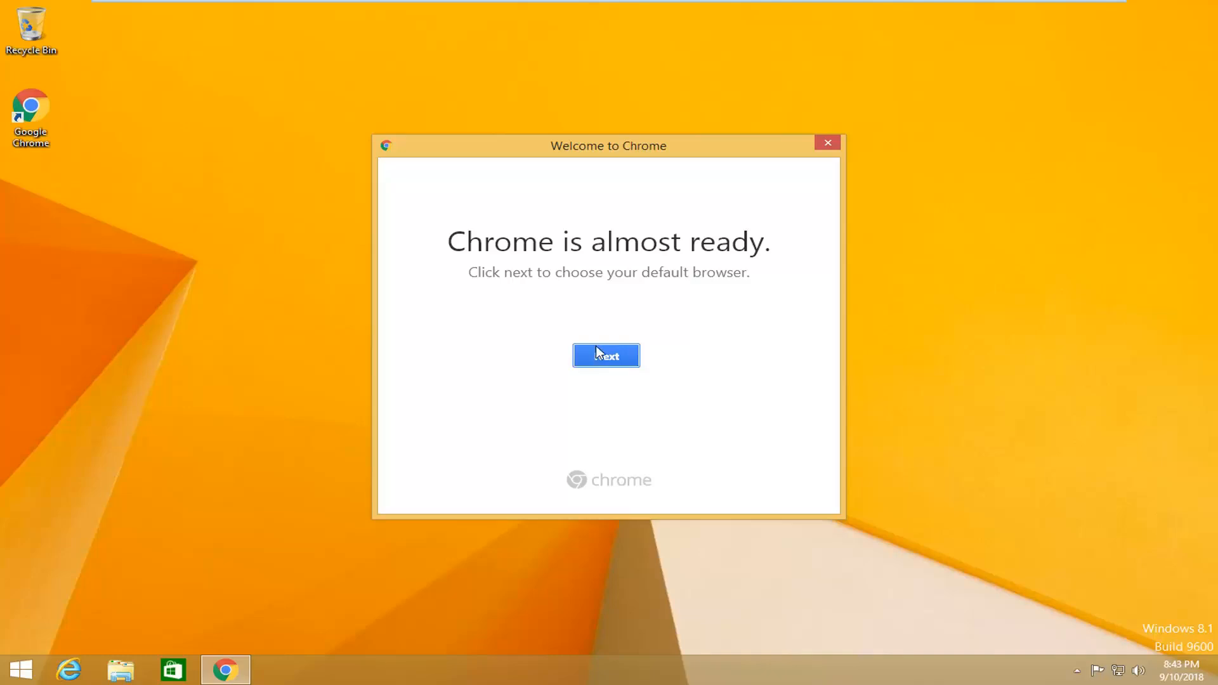
pyautogui.moveTo(666, 321)
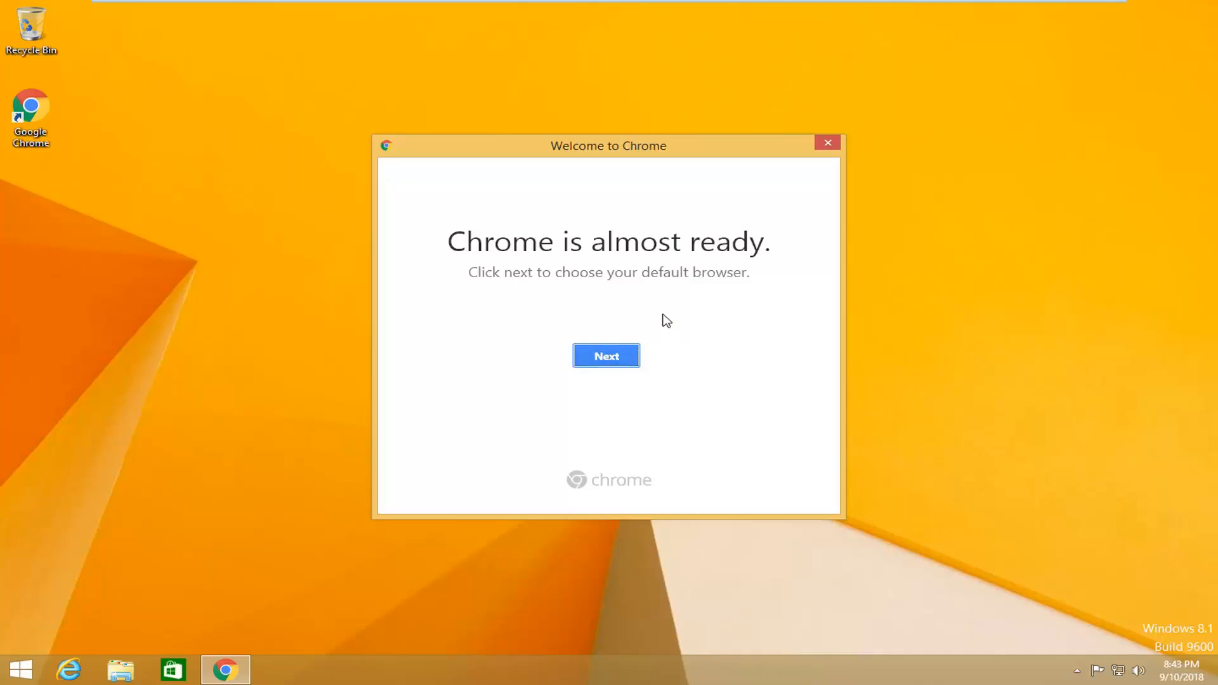
pyautogui.moveTo(827, 143)
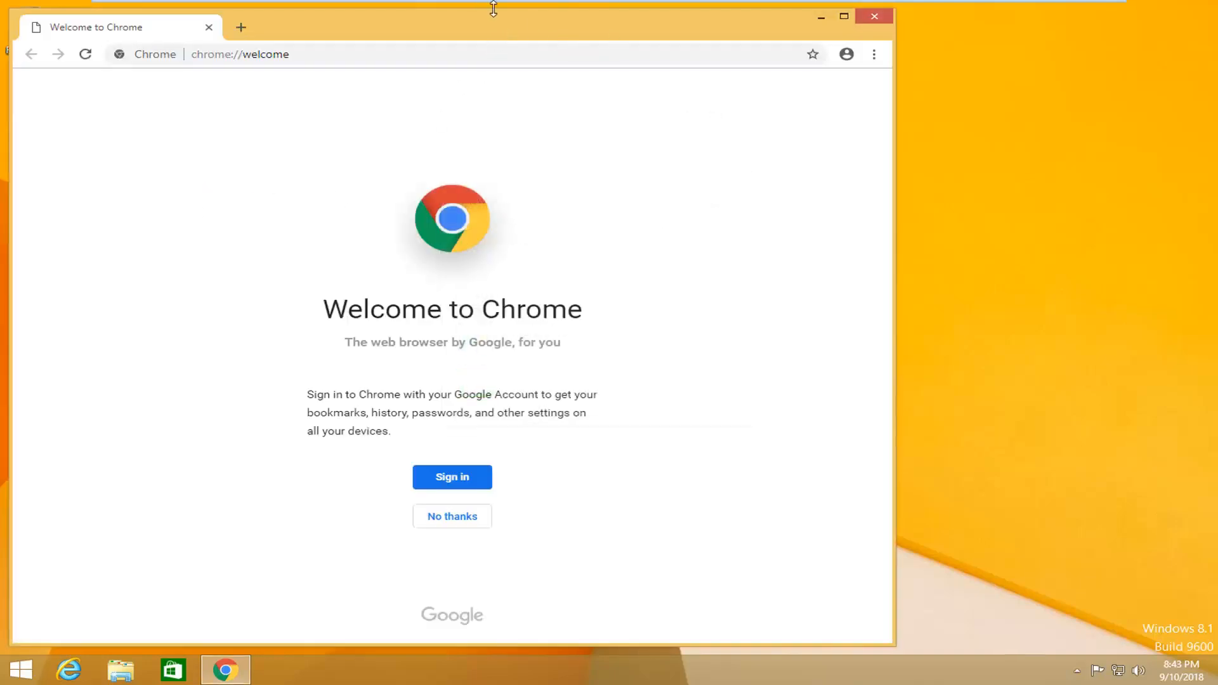
# Maximize the Chrome window and answer 'No thanks' to the sign-in offer.
pyautogui.click(842, 16)
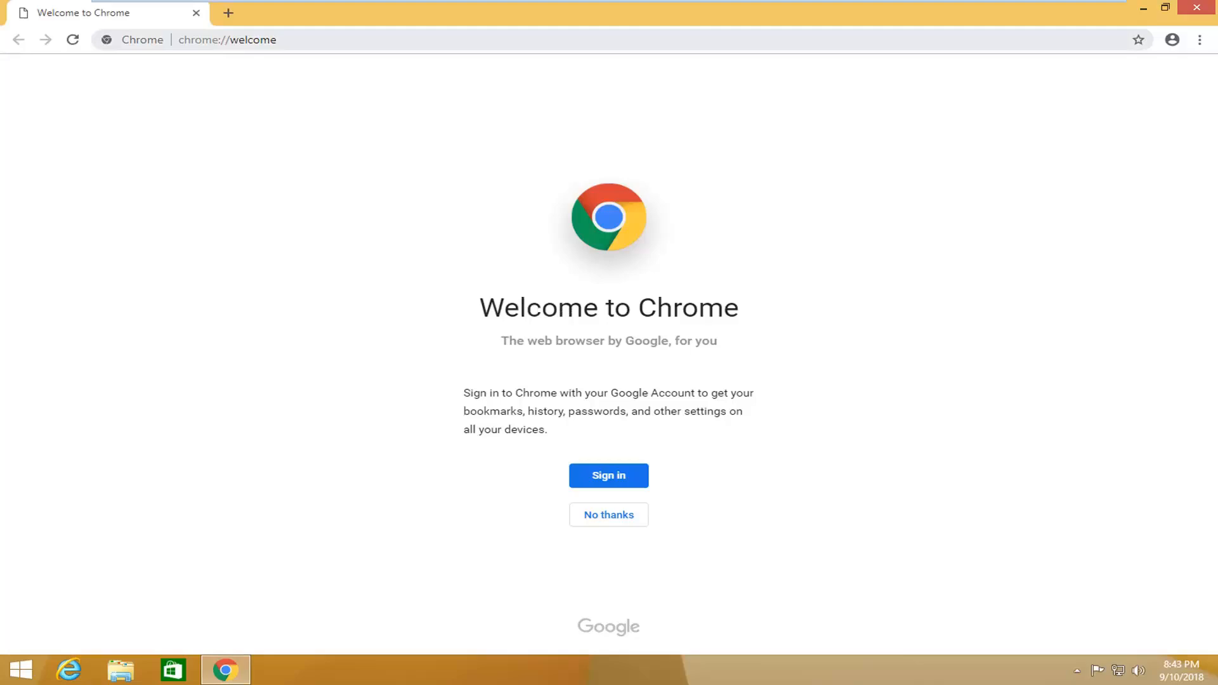
pyautogui.moveTo(618, 524)
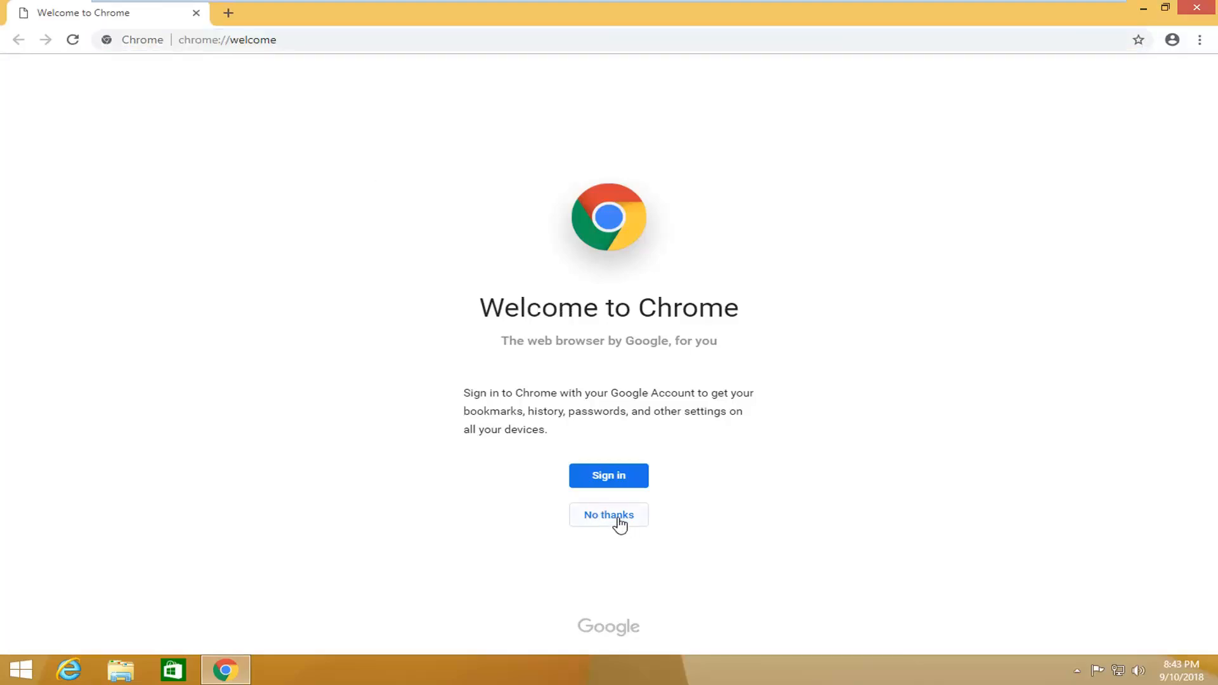
pyautogui.click(607, 514)
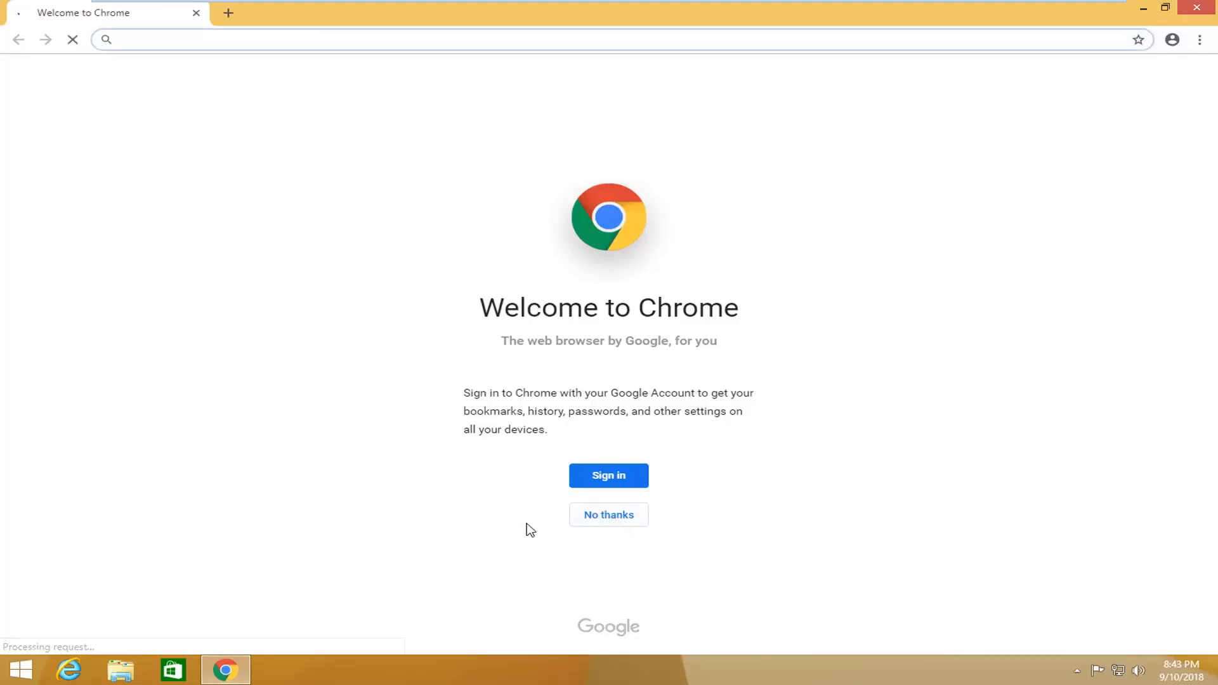